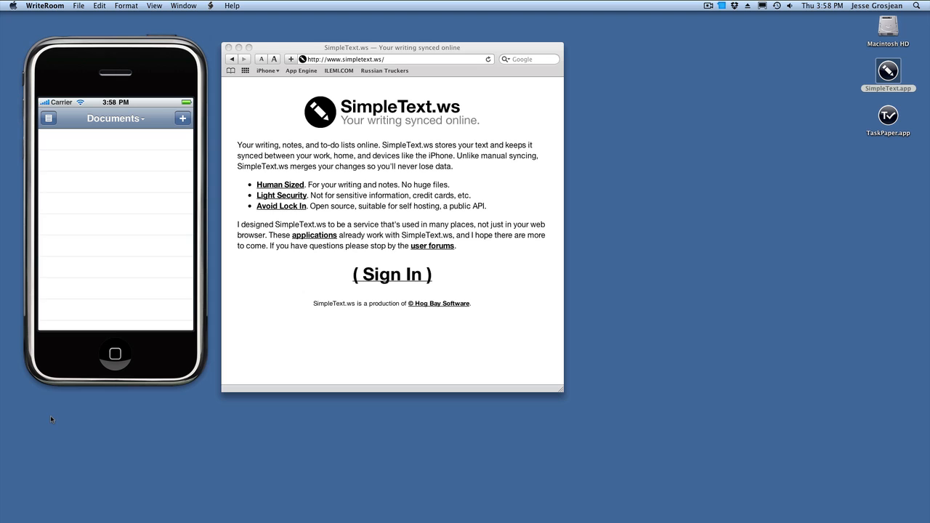
mouse_move(69, 379)
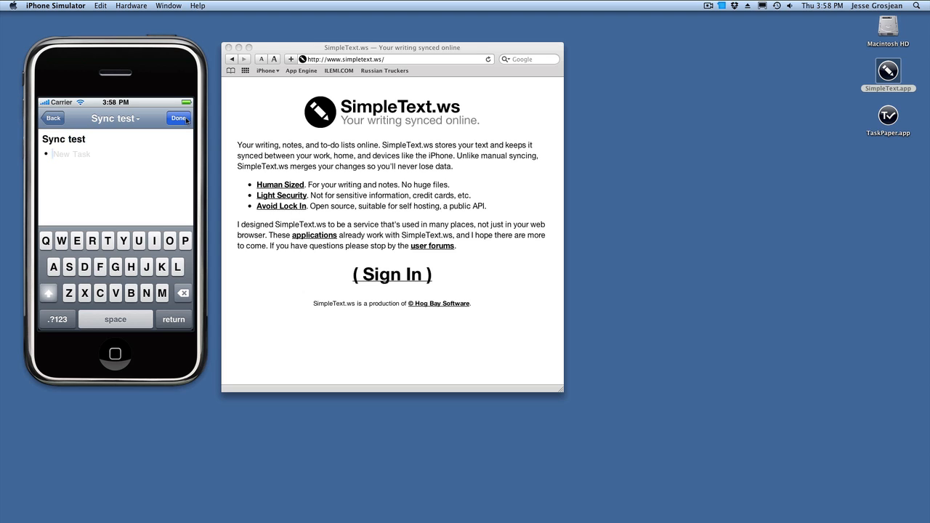
Type the task 'Created on iphone' in Sync test and return to Documents.
type("Created on ipho")
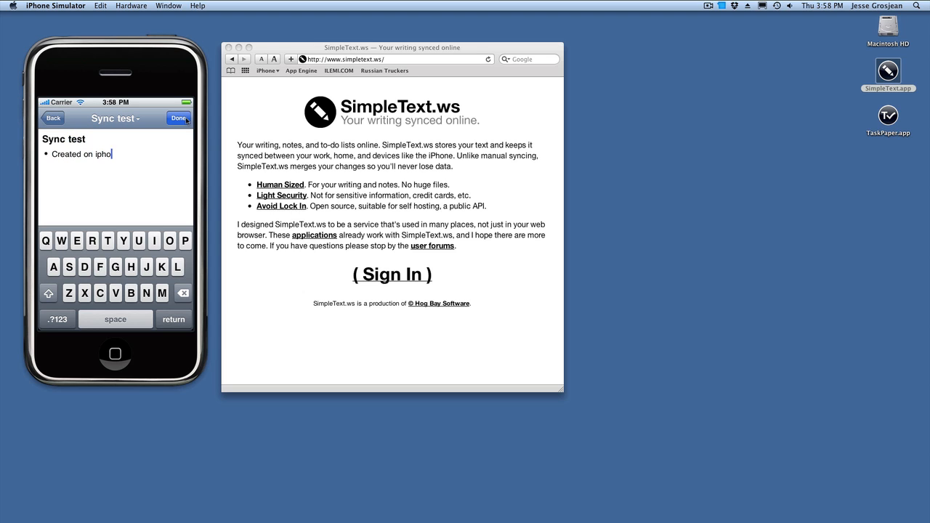
left_click(179, 117)
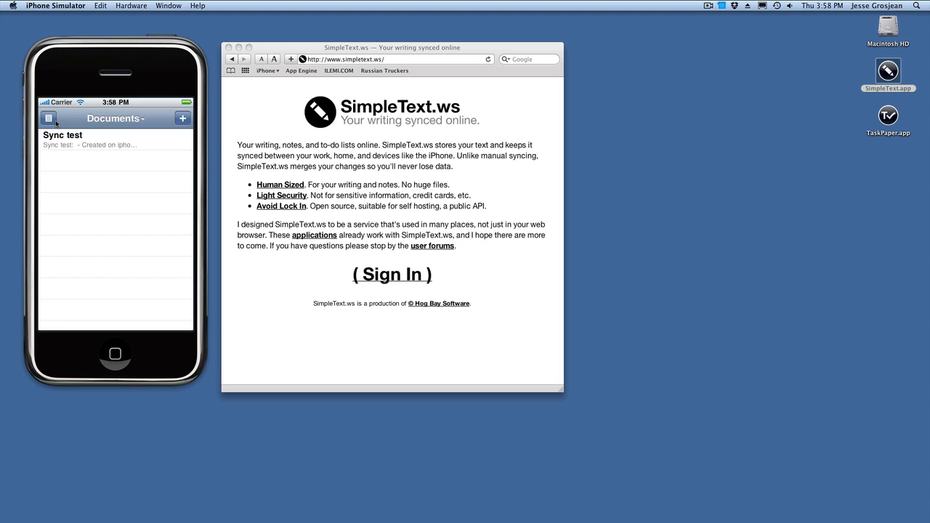
left_click(48, 117)
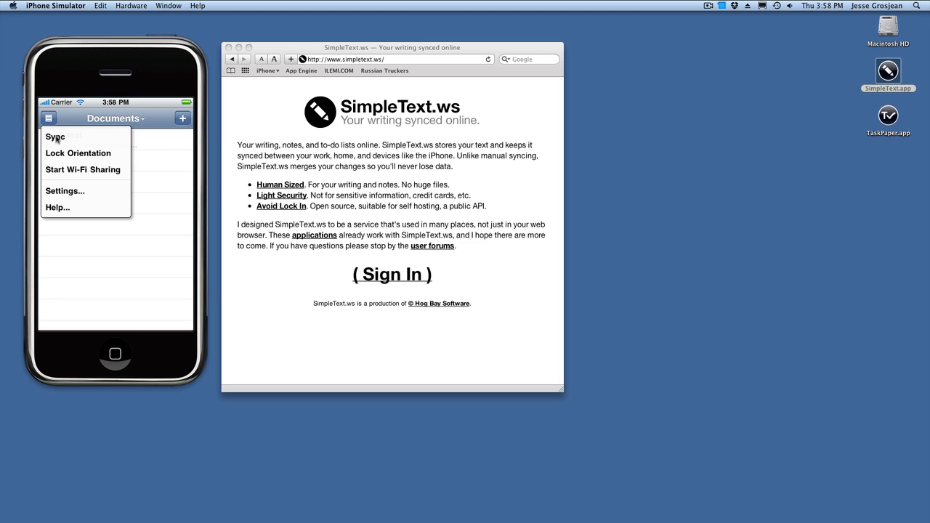
left_click(54, 137)
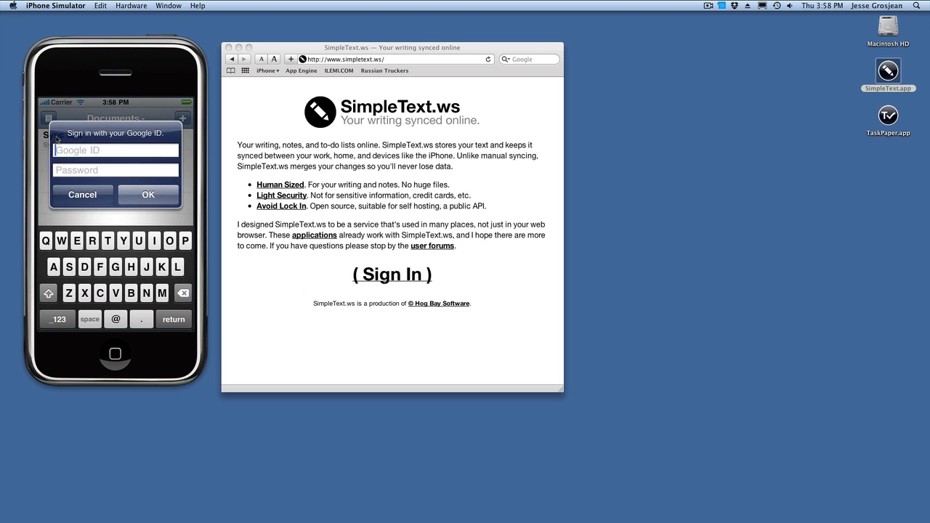
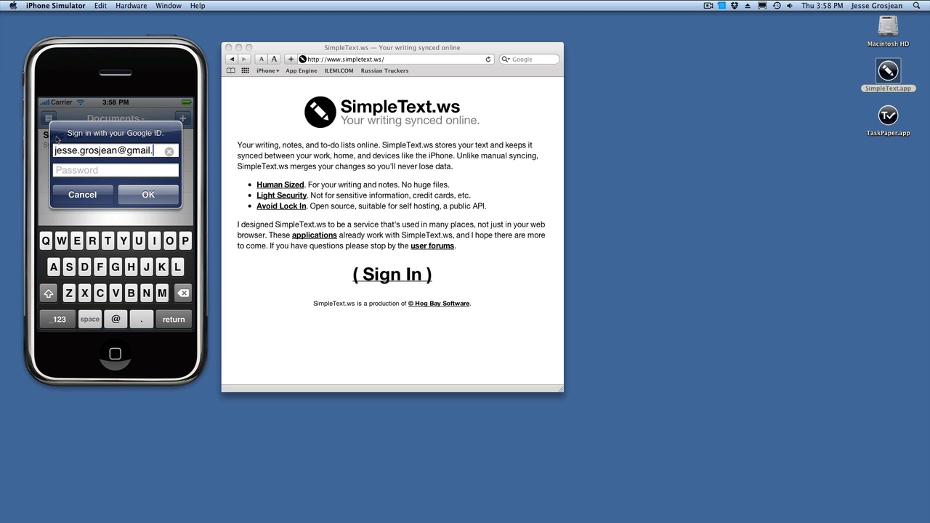
left_click(115, 170)
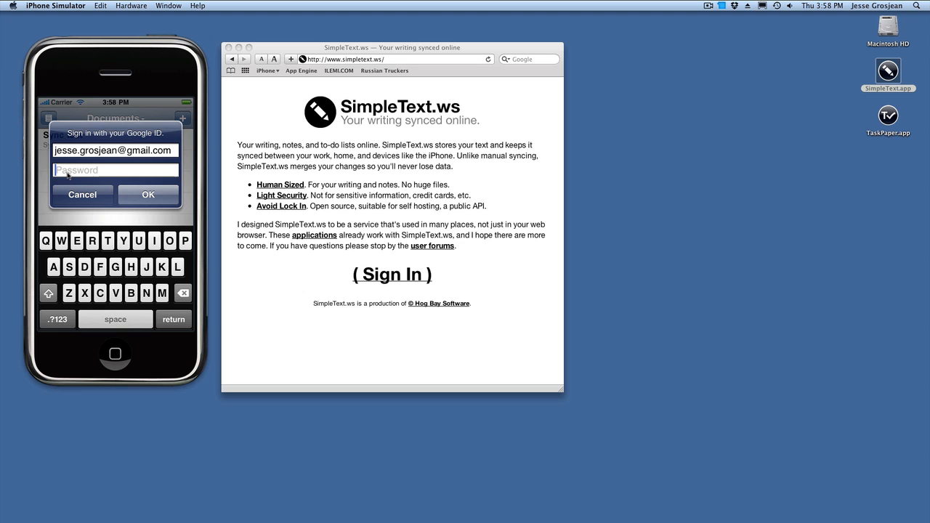
type("password")
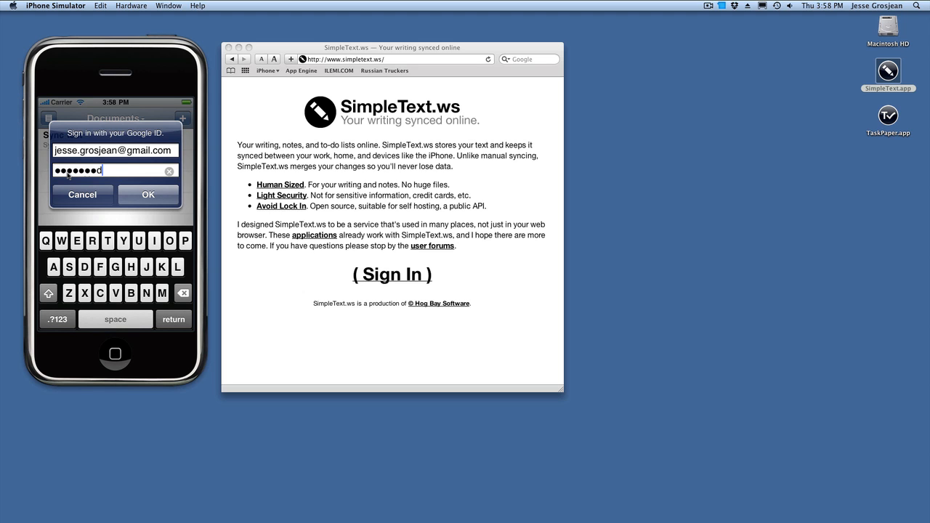
left_click(148, 194)
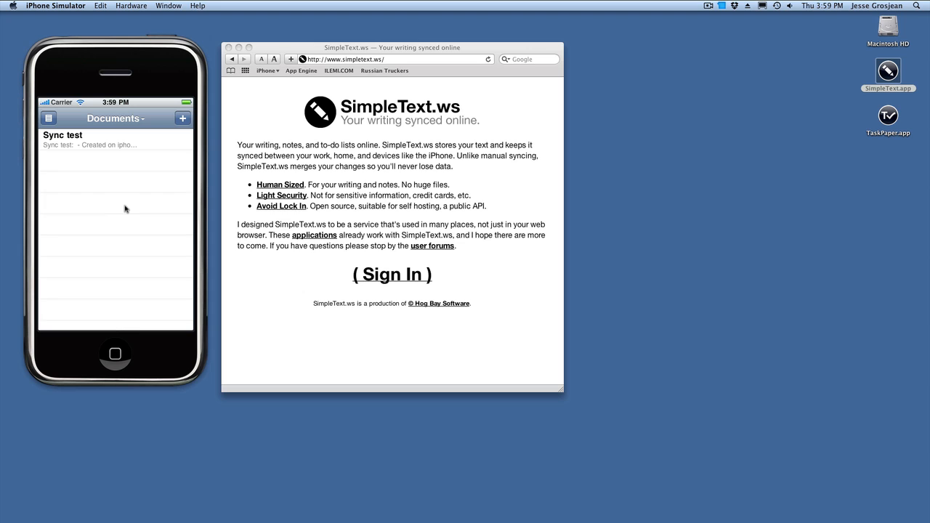
Sign in to SimpleText.ws with Google and open Sync test.taskpaper.
left_click(392, 275)
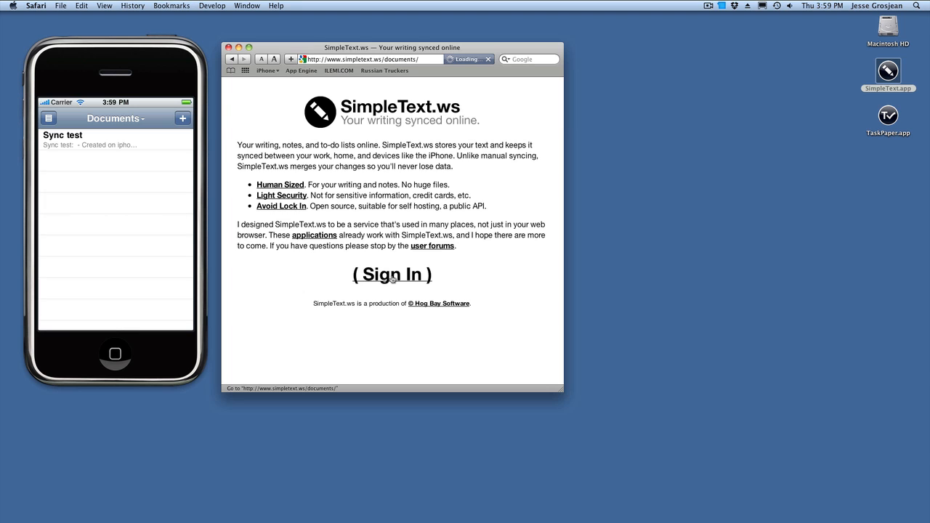
left_click(391, 275)
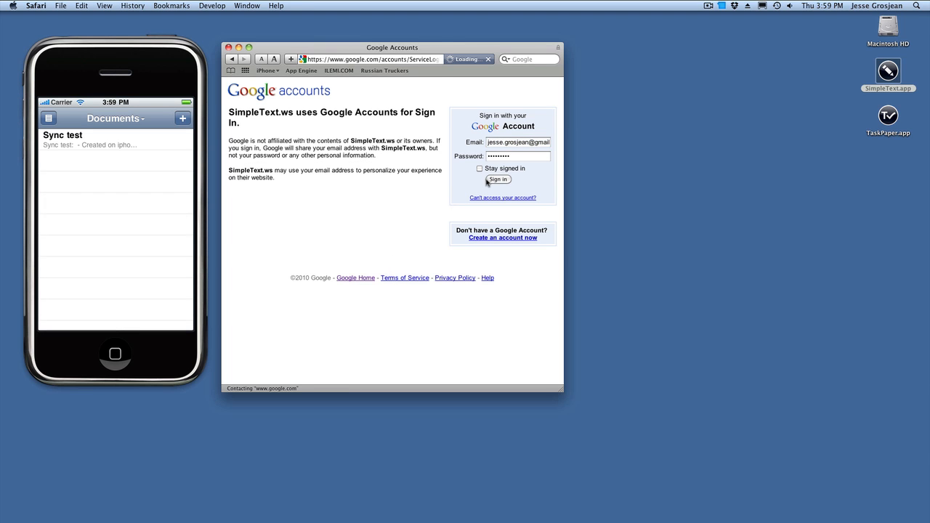
left_click(498, 180)
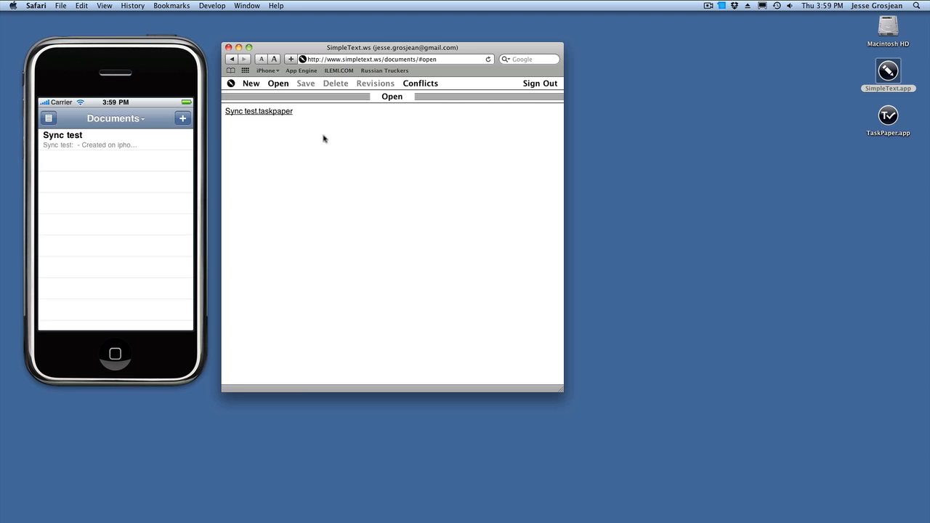
left_click(259, 111)
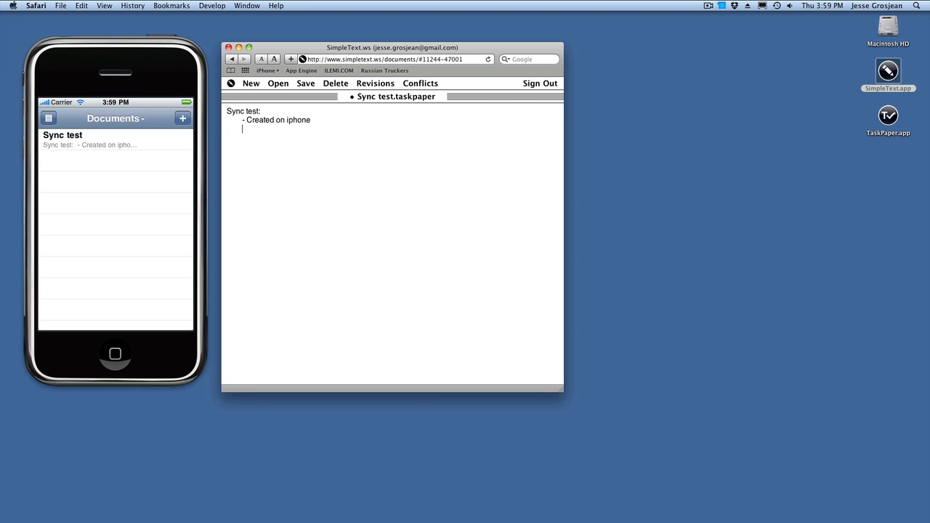
Add the task '- change from website.' under Created on iphone and save.
type("-")
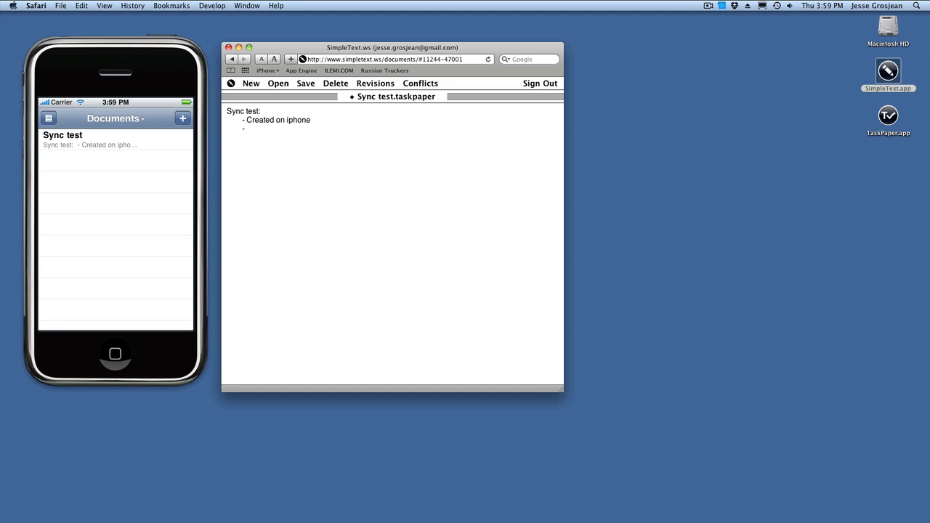
type("change from")
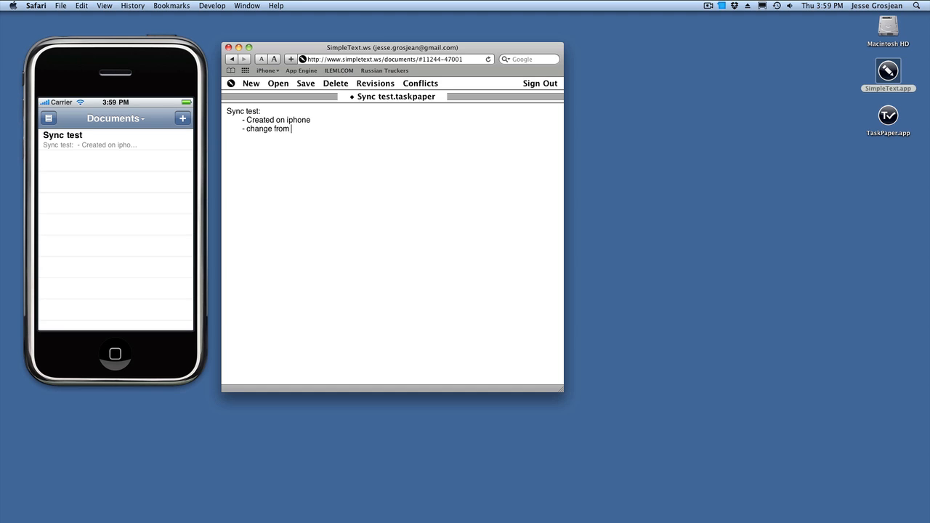
type("website.")
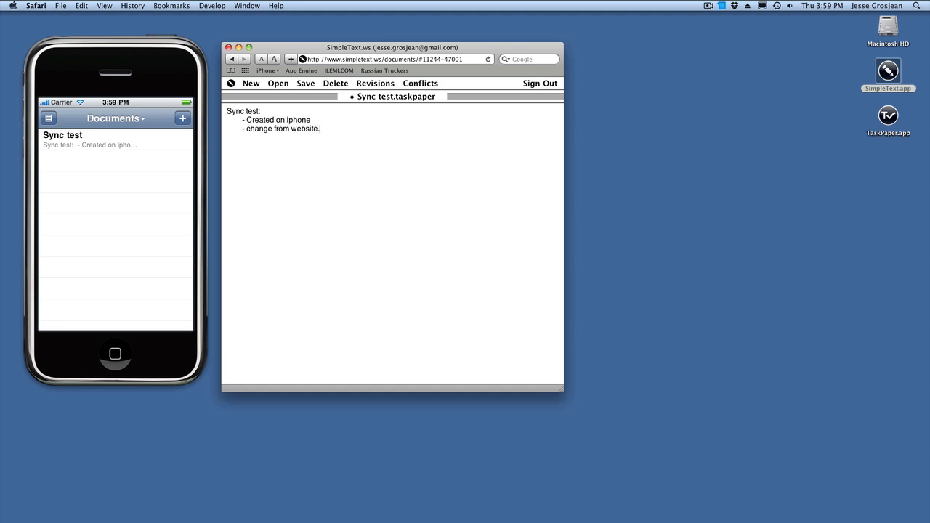
left_click(306, 83)
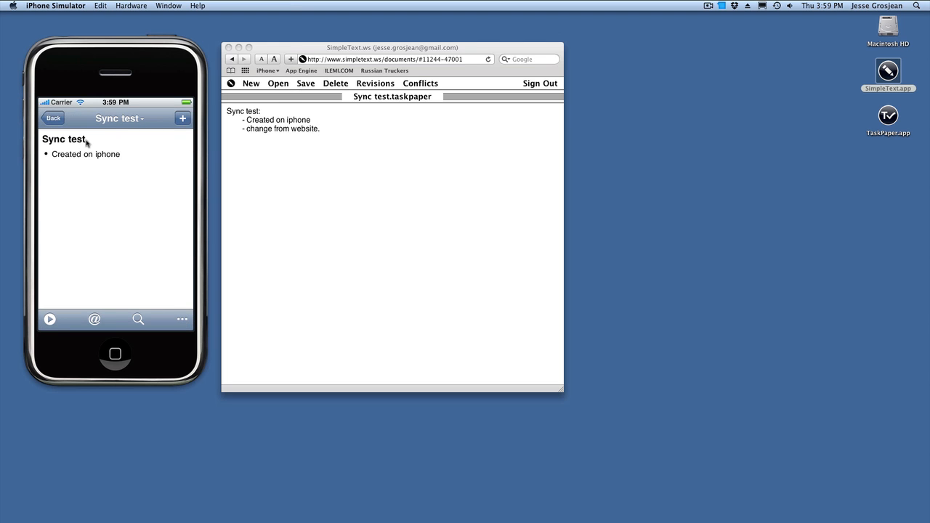
Sync Sync test on the iPhone, then start typing 'Another change from iphone' below.
left_click(119, 119)
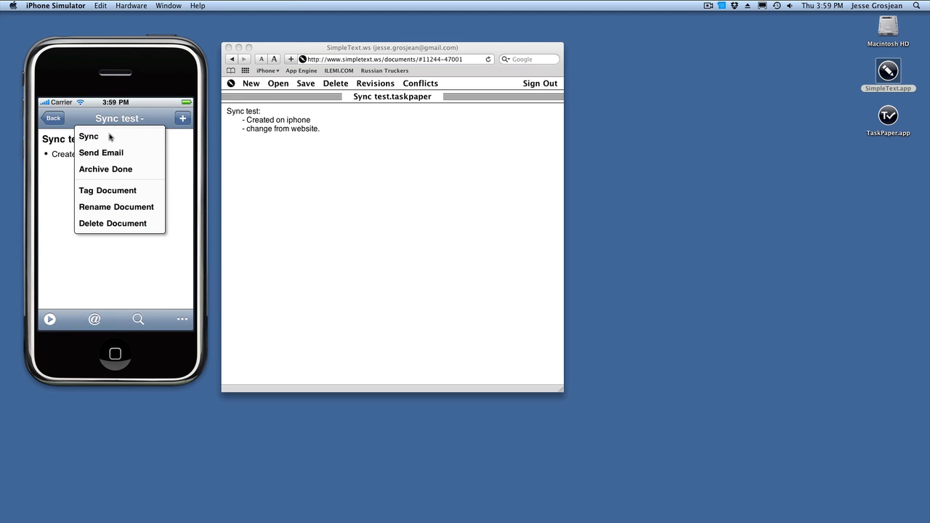
left_click(88, 136)
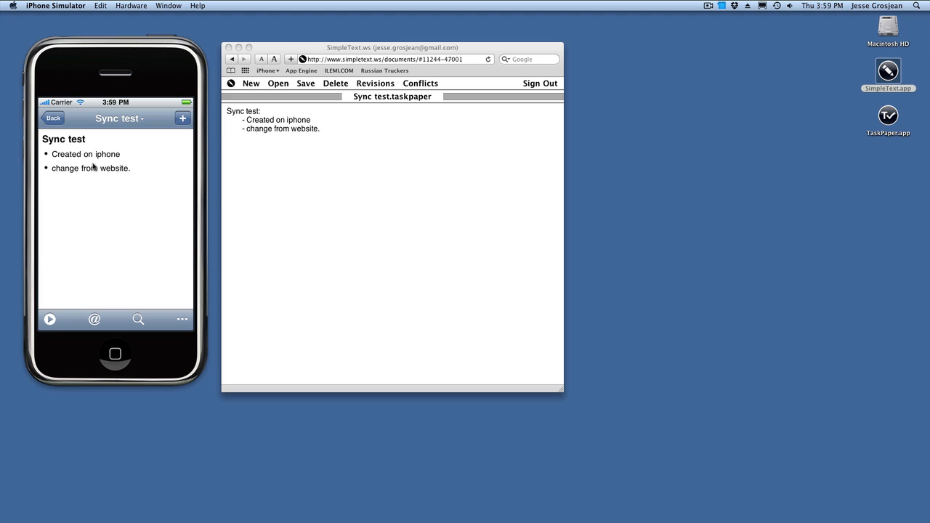
left_click(90, 168)
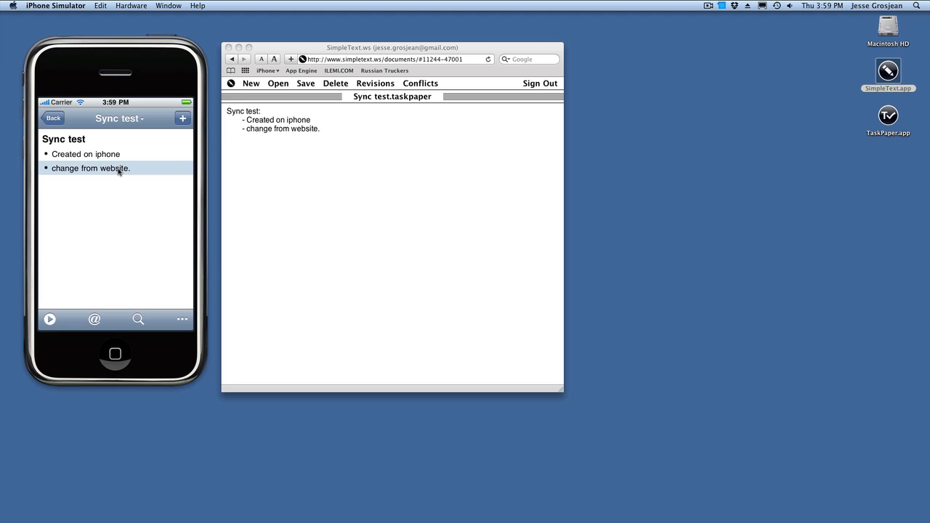
left_click(90, 168)
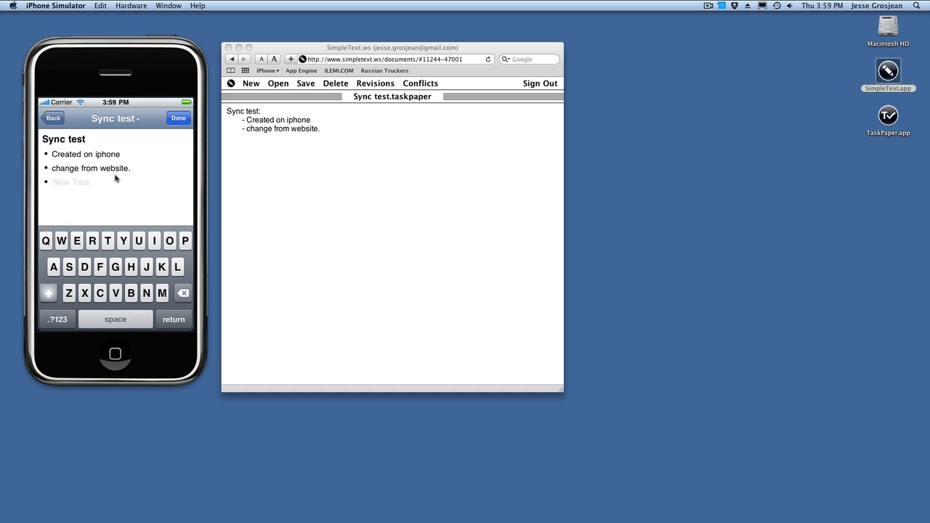
type("Another change from iphone")
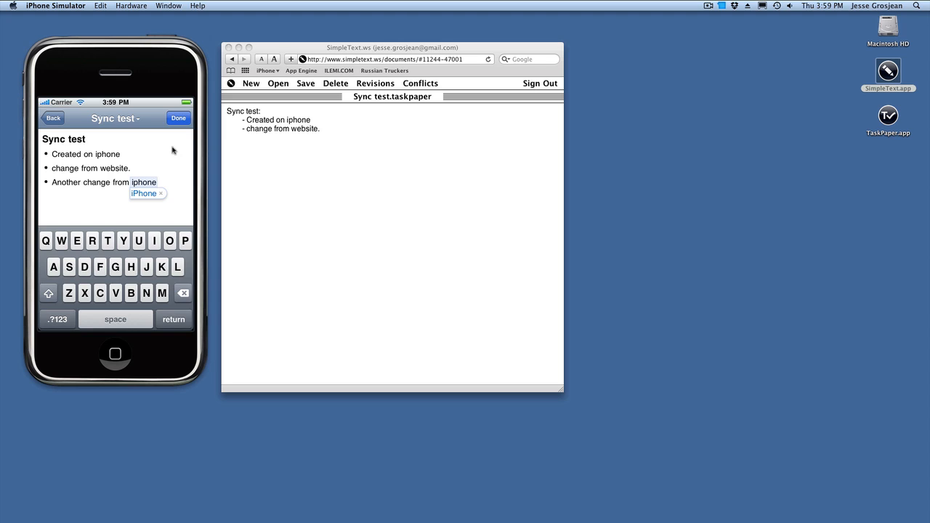
Finish the iPhone task and add 'new change on webiste.' on the website.
left_click(178, 118)
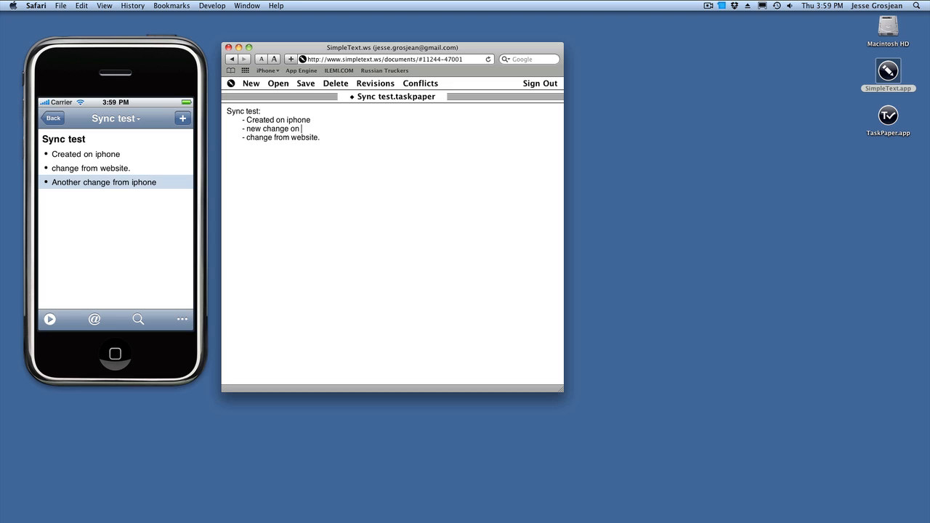
type("webiste.")
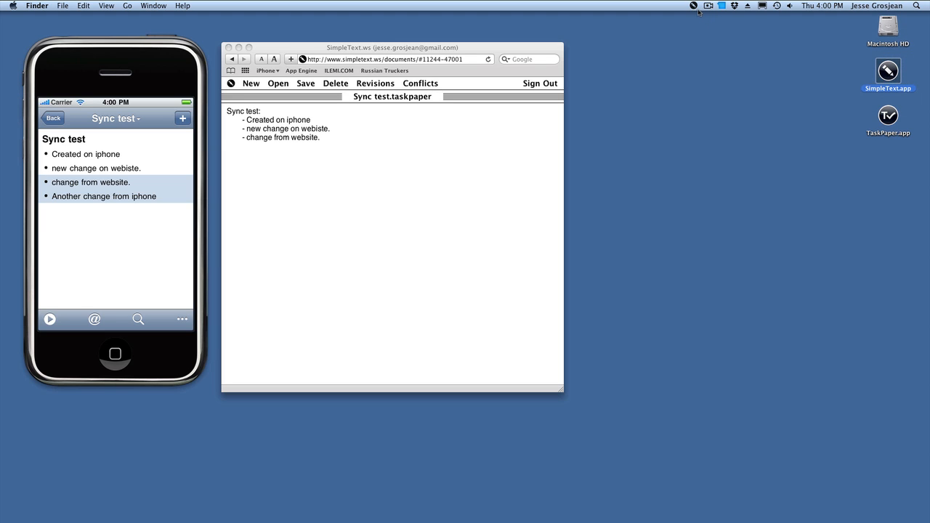
Open the SimpleText folder from the menu-bar icon and open Sync test.taskpaper.
left_click(692, 5)
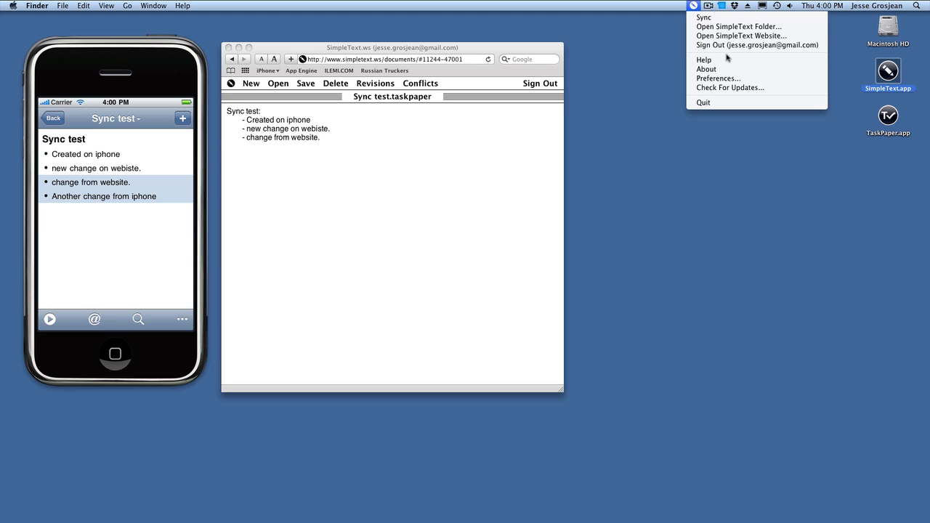
mouse_move(740, 36)
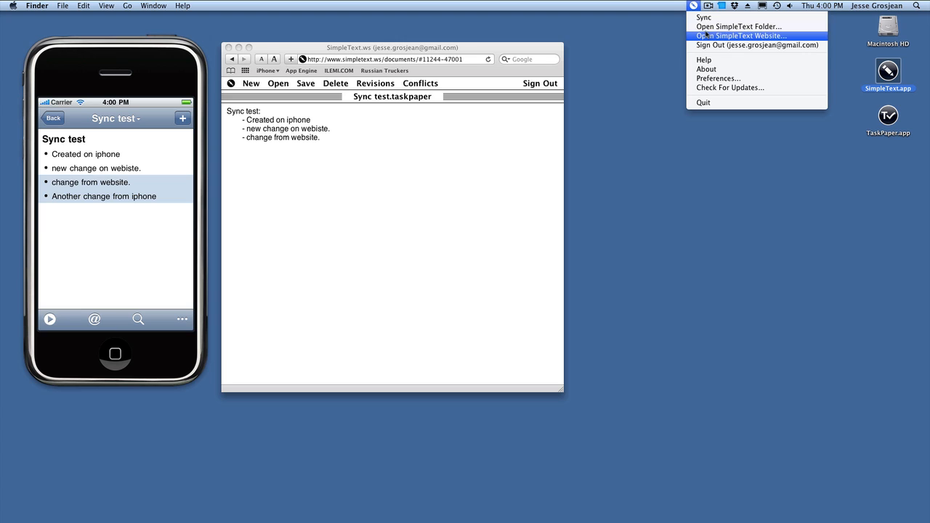
mouse_move(737, 26)
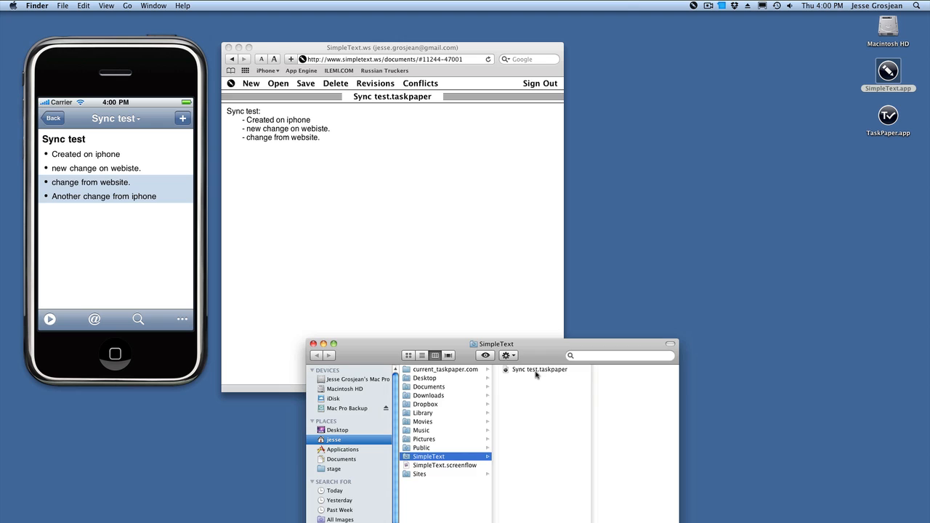
left_click(539, 369)
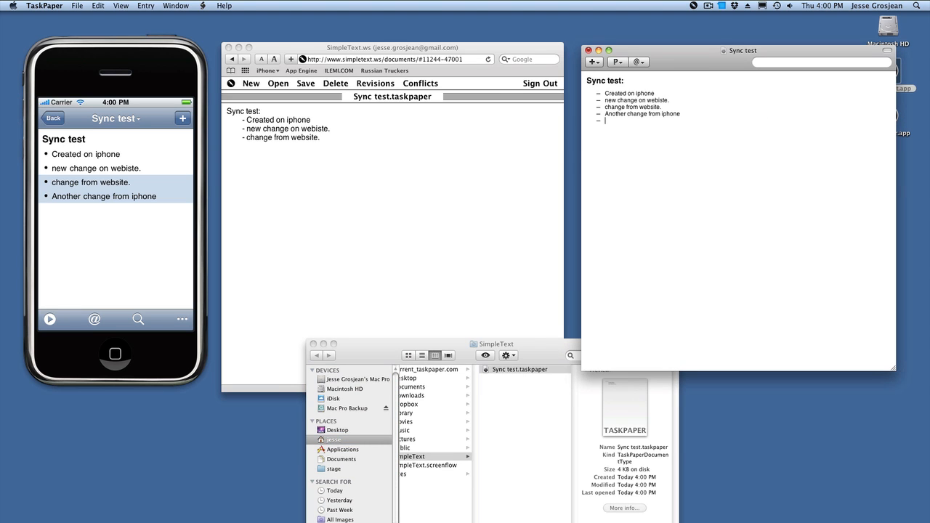
Append the task 'here's a change from the mac.' to Sync test.
type("here")
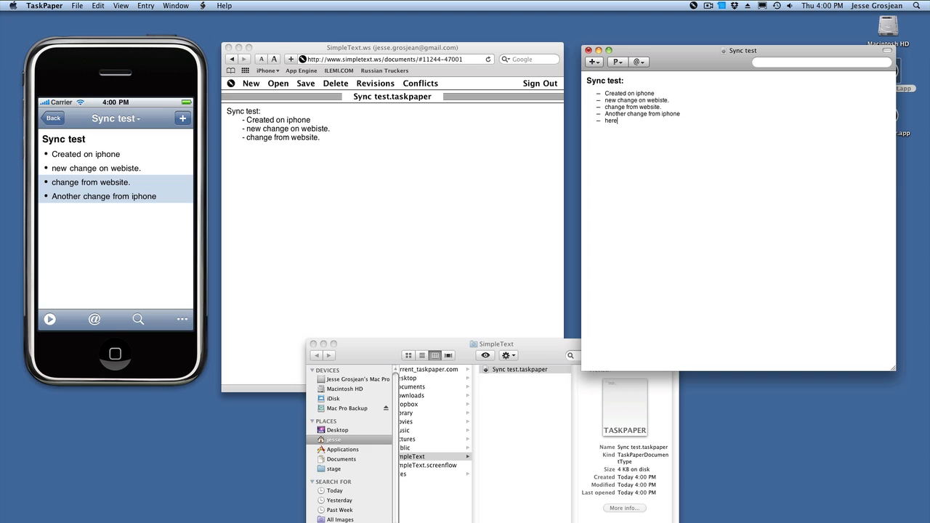
type("here's a change from the mac.")
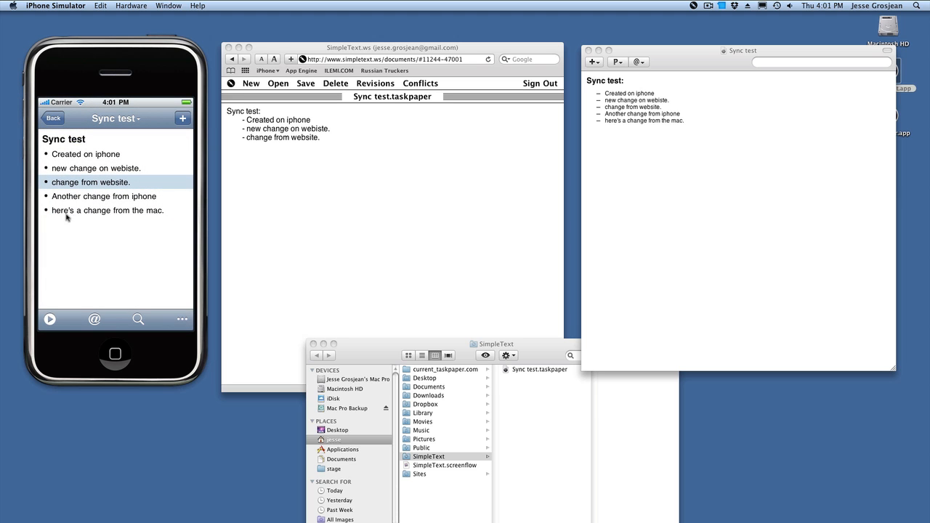
mouse_move(131, 209)
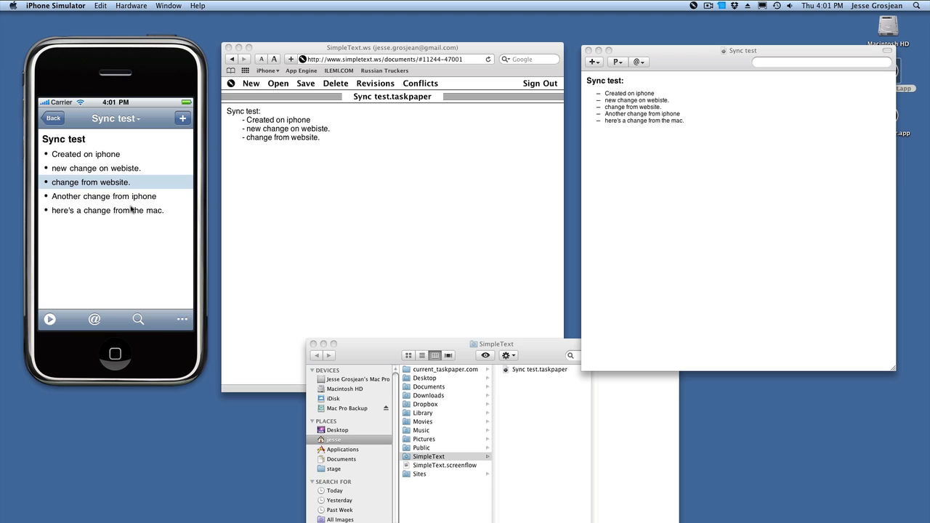
mouse_move(129, 210)
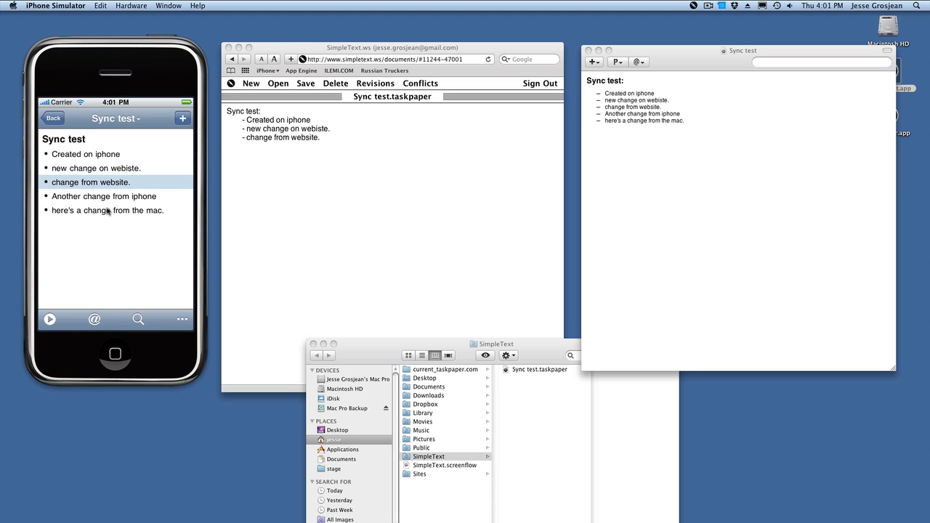
mouse_move(465, 183)
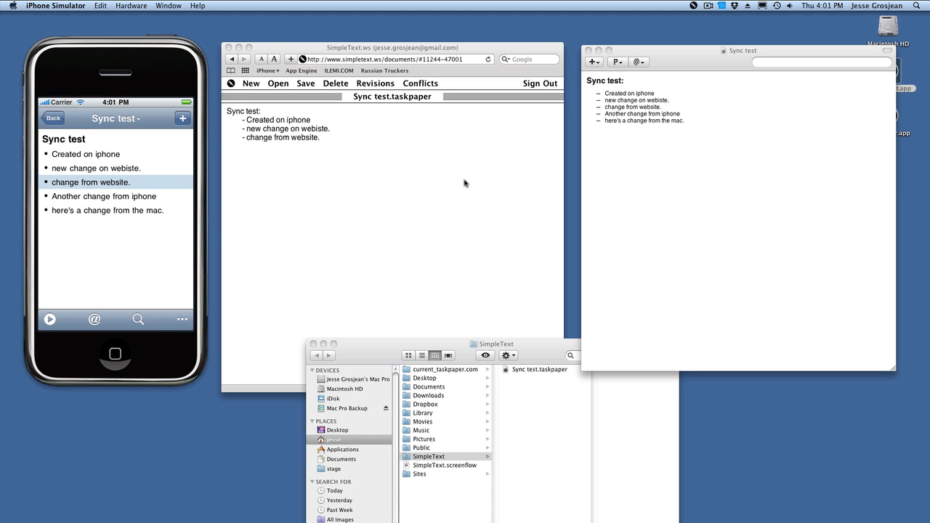
mouse_move(399, 140)
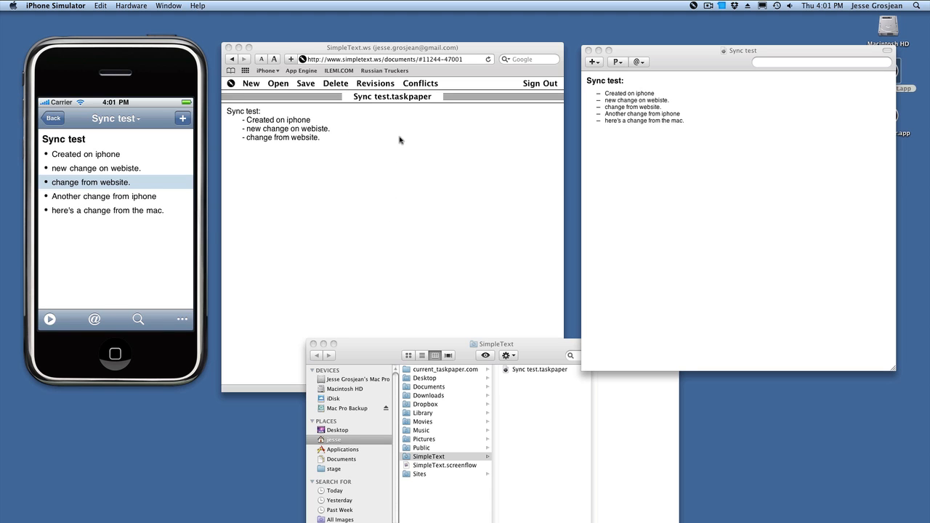